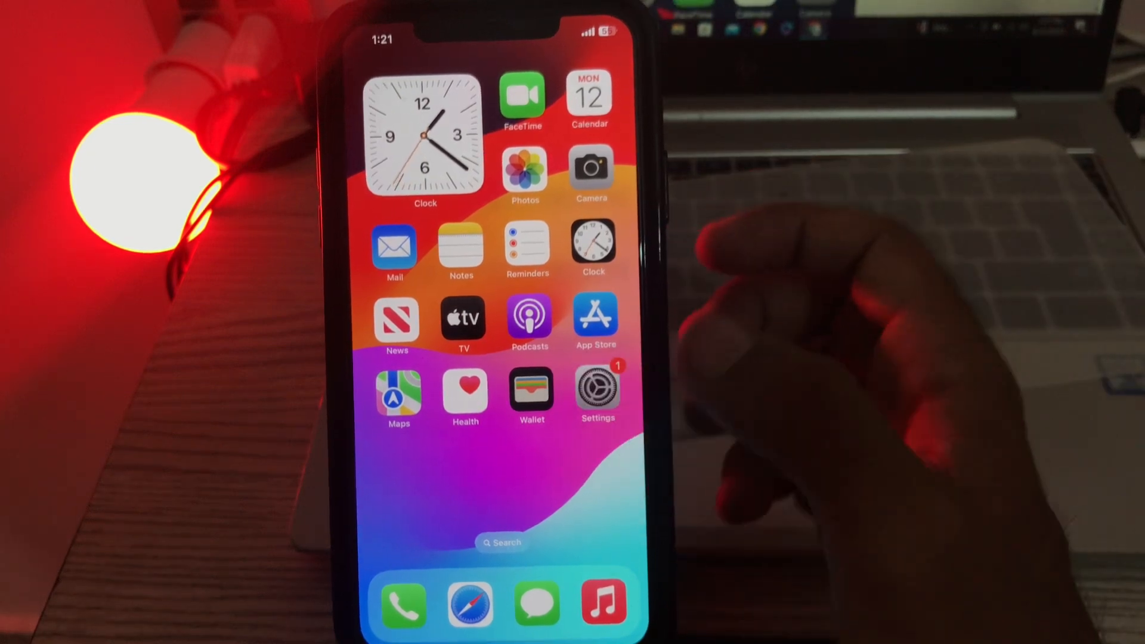
# Step: Open the Messages page in Settings, then leave it
pyautogui.click(596, 390)
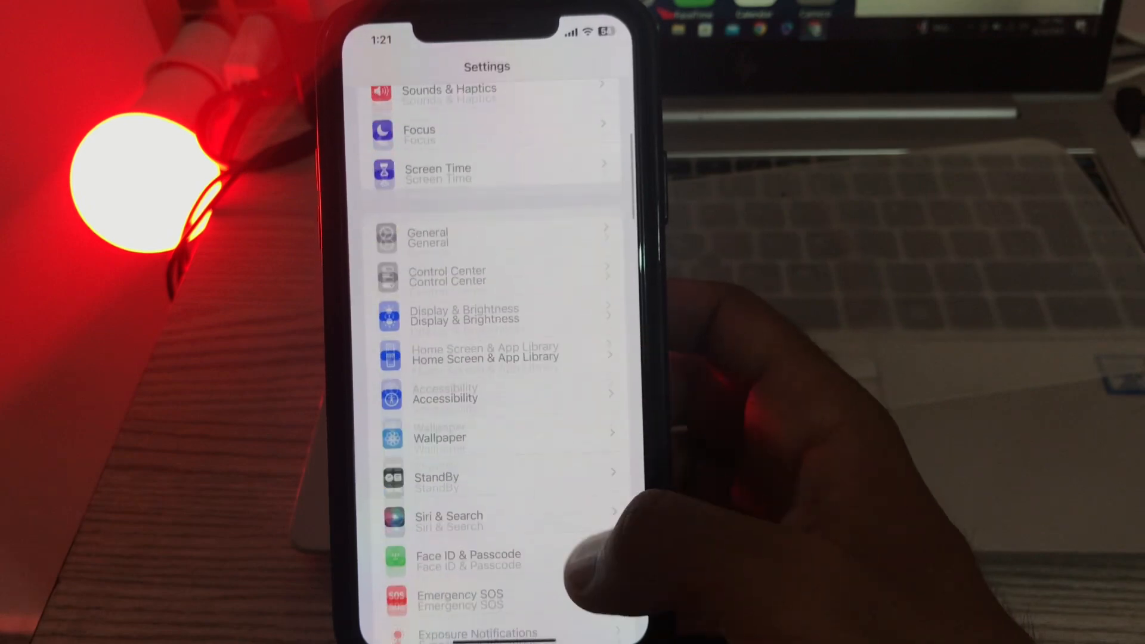
pyautogui.scroll(-3)
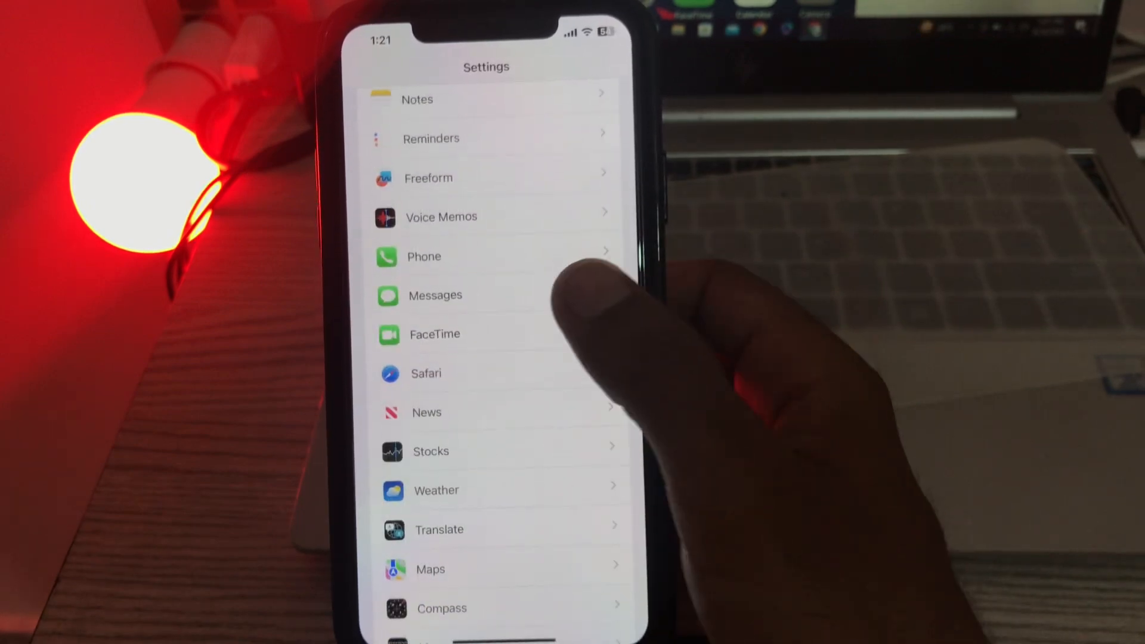
pyautogui.click(435, 295)
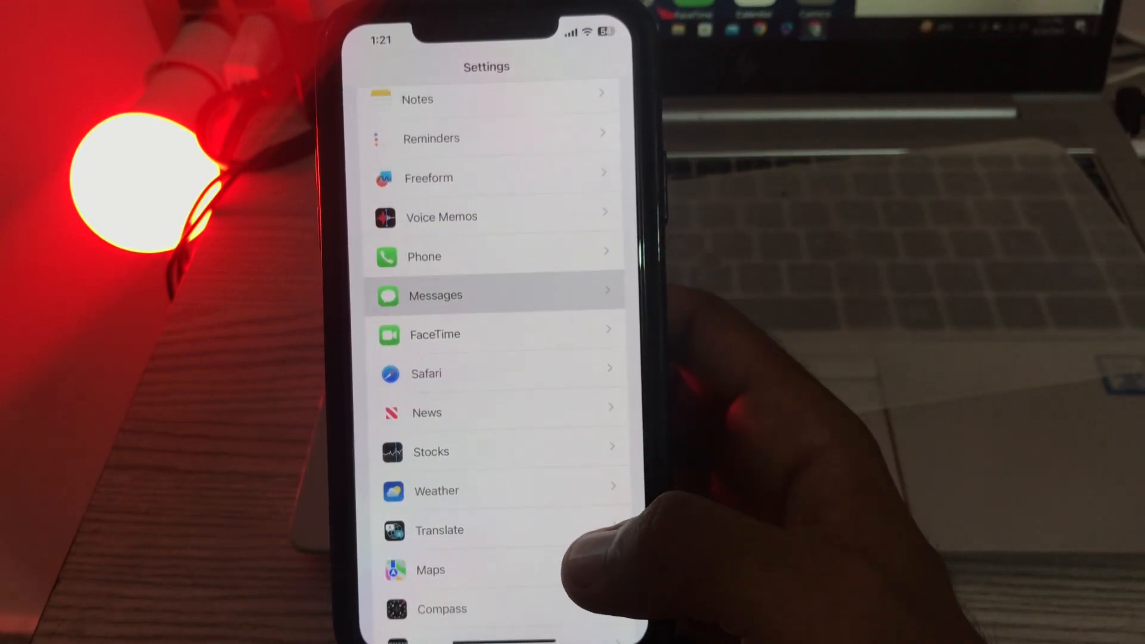
pyautogui.click(436, 295)
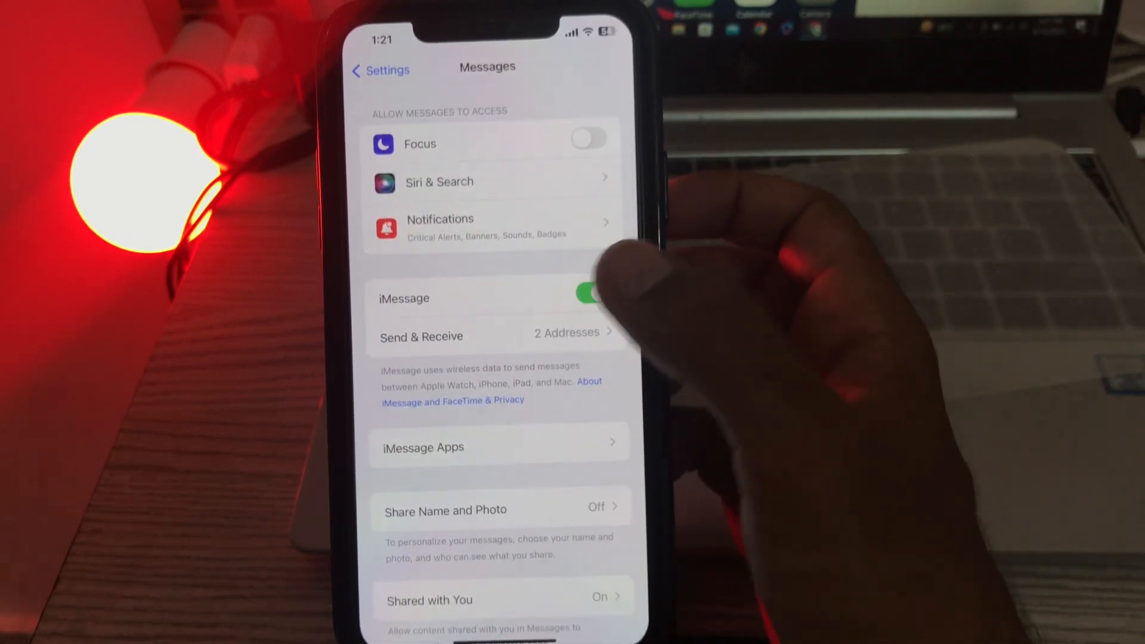
pyautogui.click(589, 293)
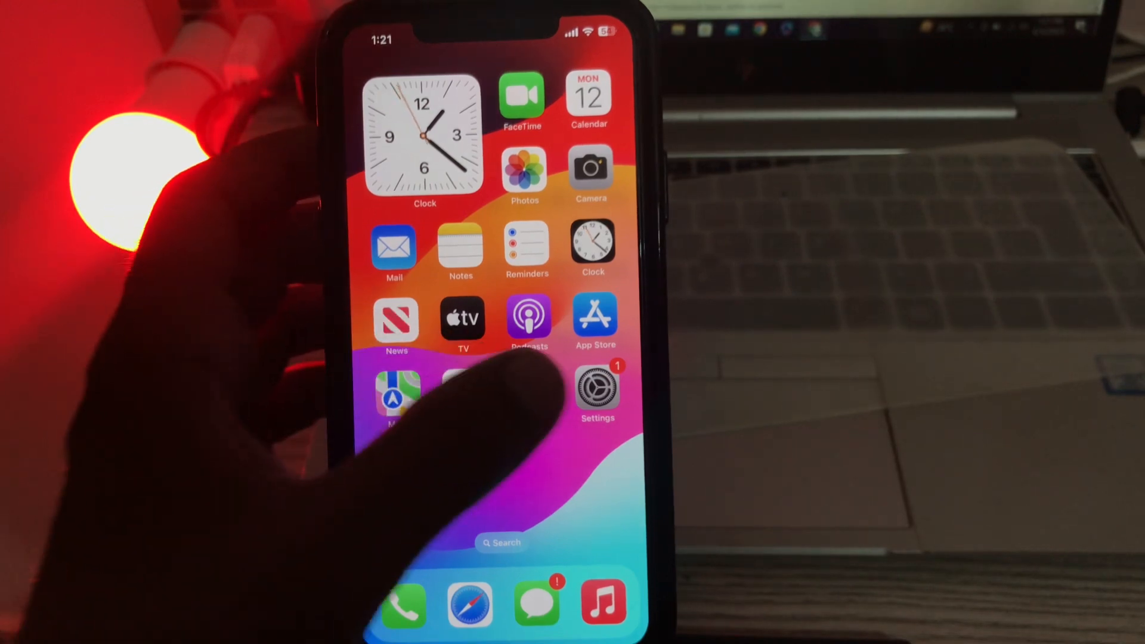
# Step: Reopen Messages settings and scroll down through its options toward Filter Unknown Senders
pyautogui.click(596, 391)
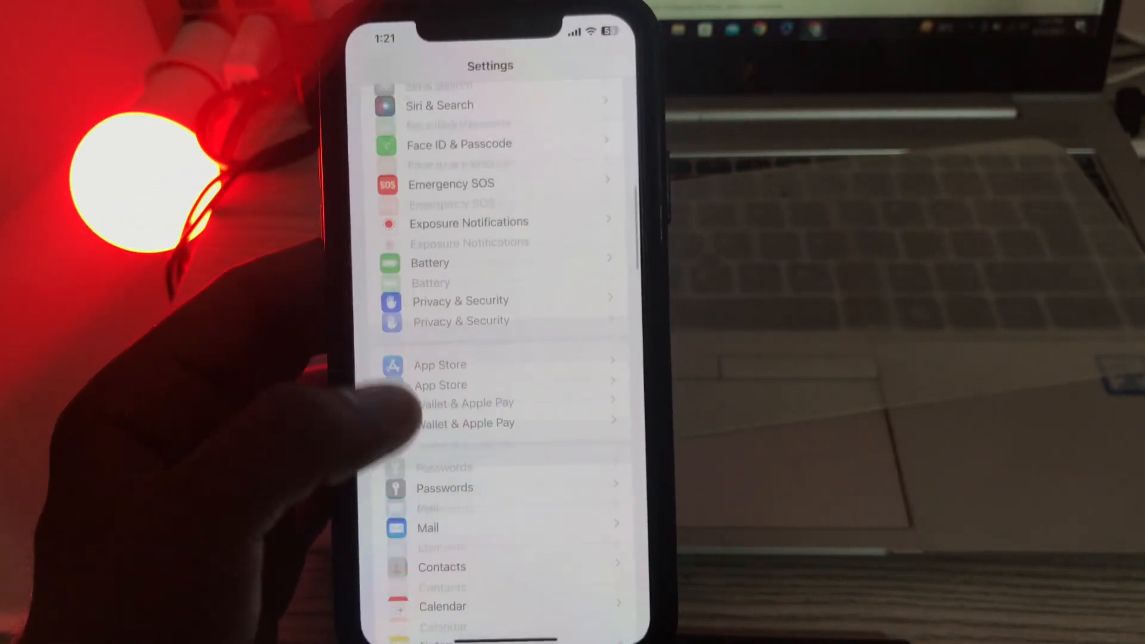
pyautogui.scroll(-3)
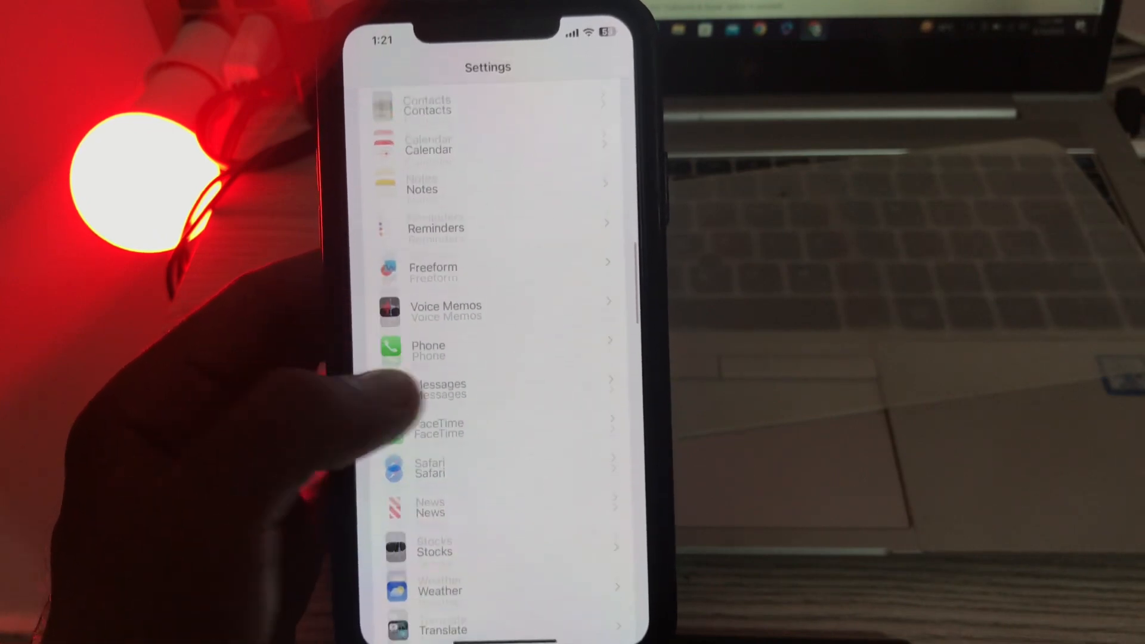
pyautogui.click(440, 390)
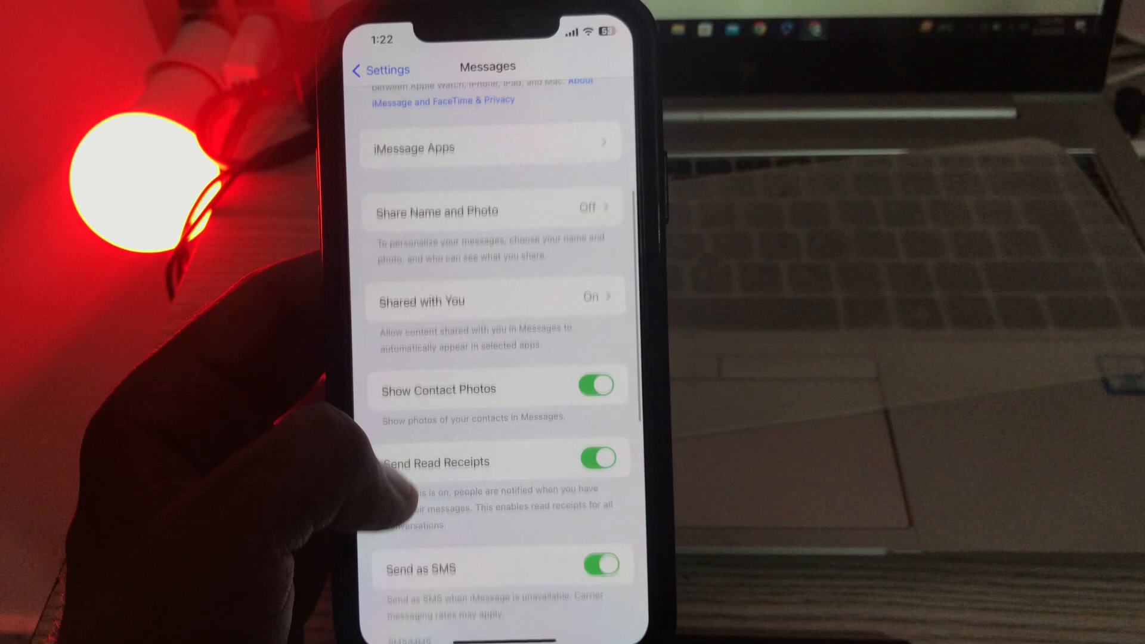
pyautogui.scroll(-3)
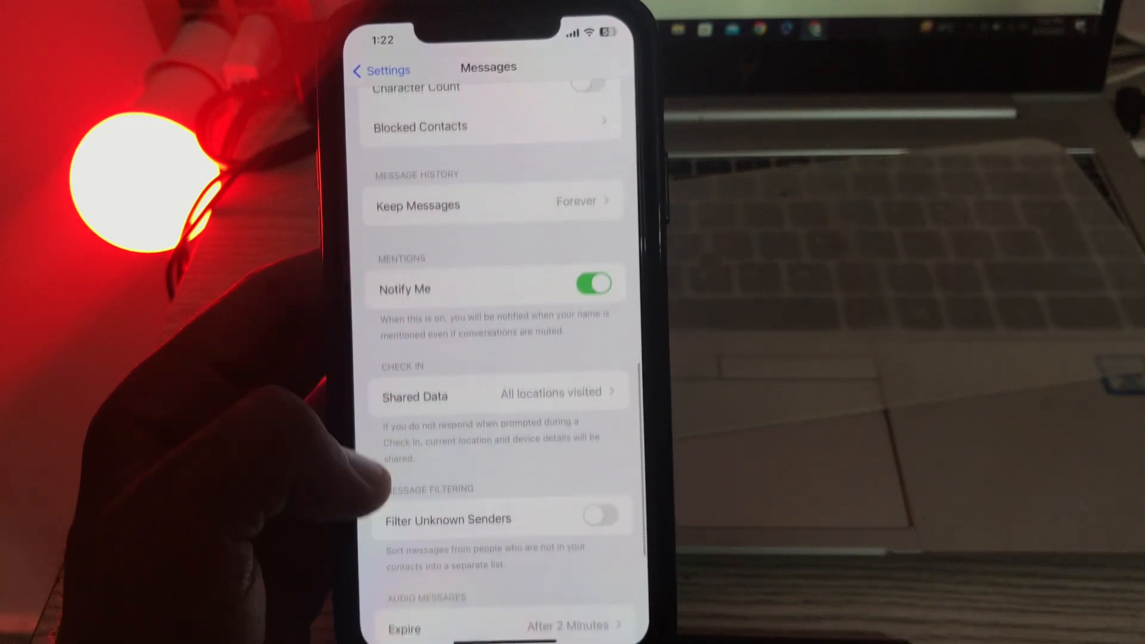
pyautogui.scroll(-3)
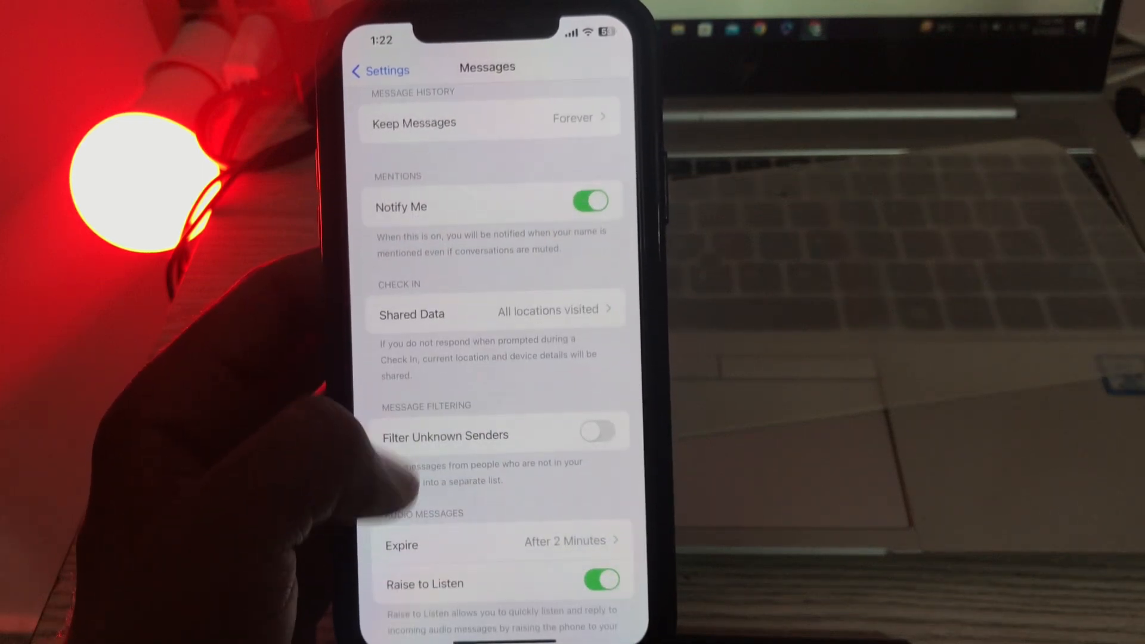
pyautogui.scroll(-3)
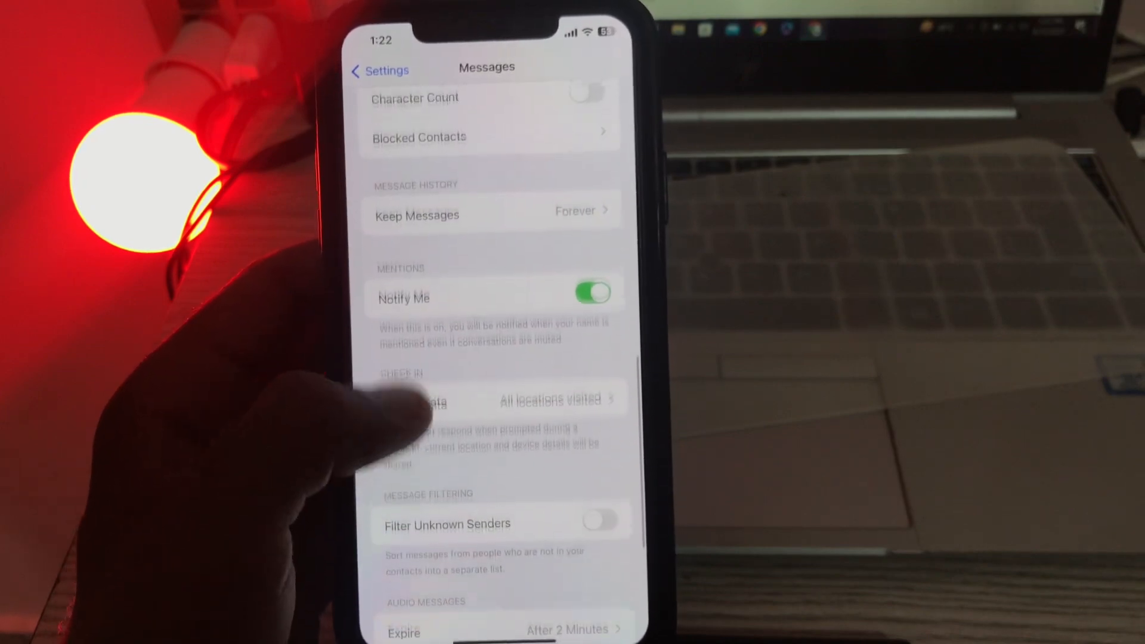
pyautogui.scroll(-3)
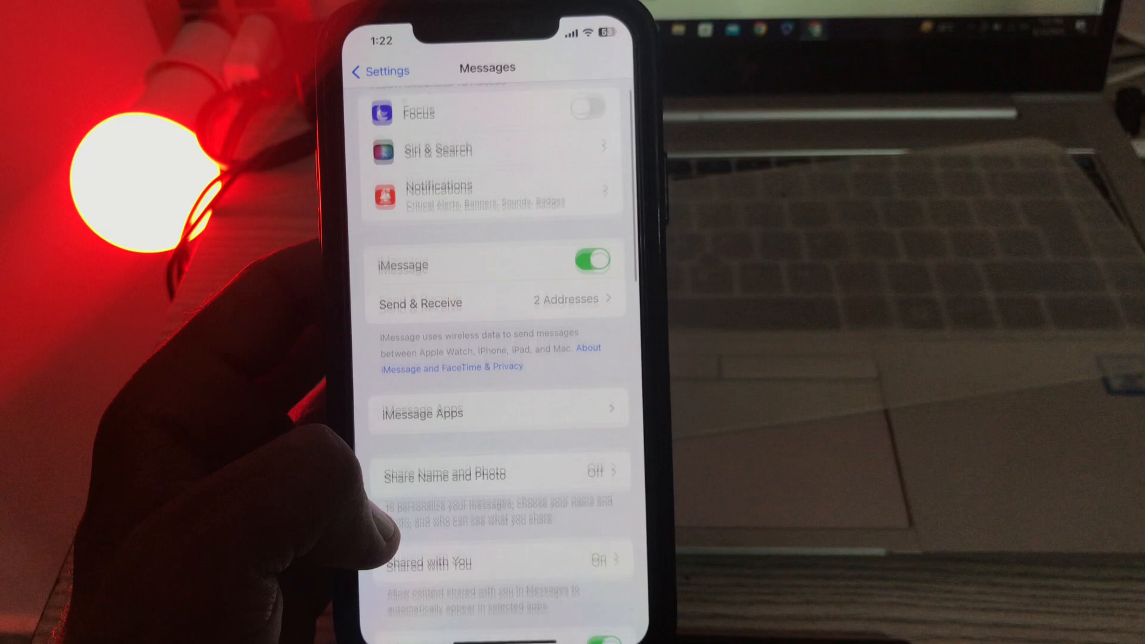
pyautogui.scroll(-3)
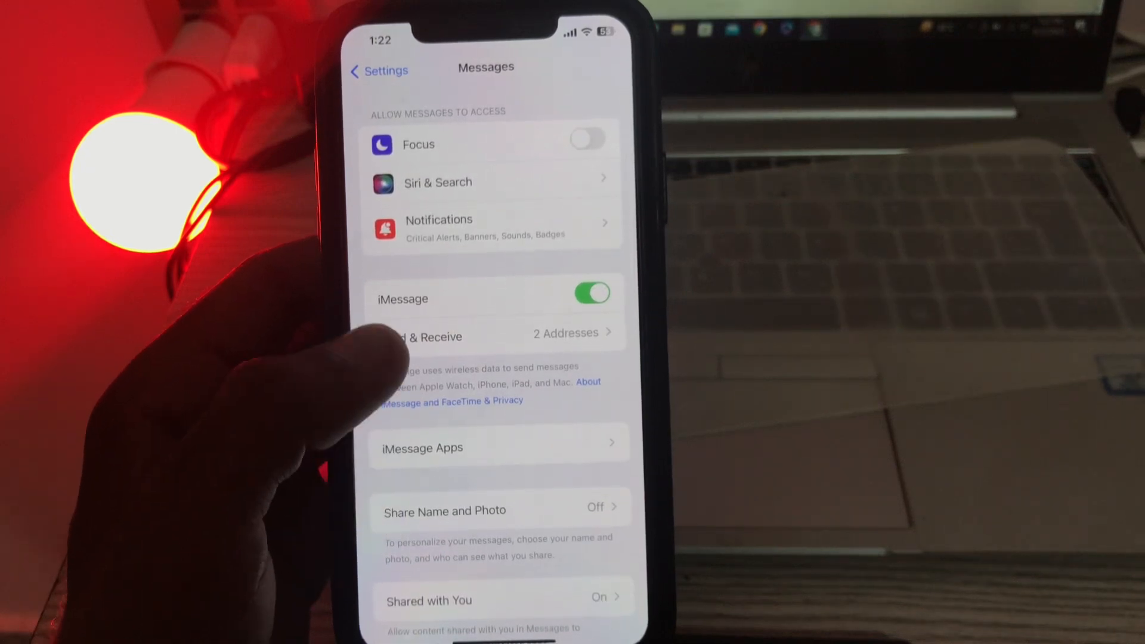
# Step: Review the Send & Receive addresses, then scroll down to Message Filtering
pyautogui.click(421, 336)
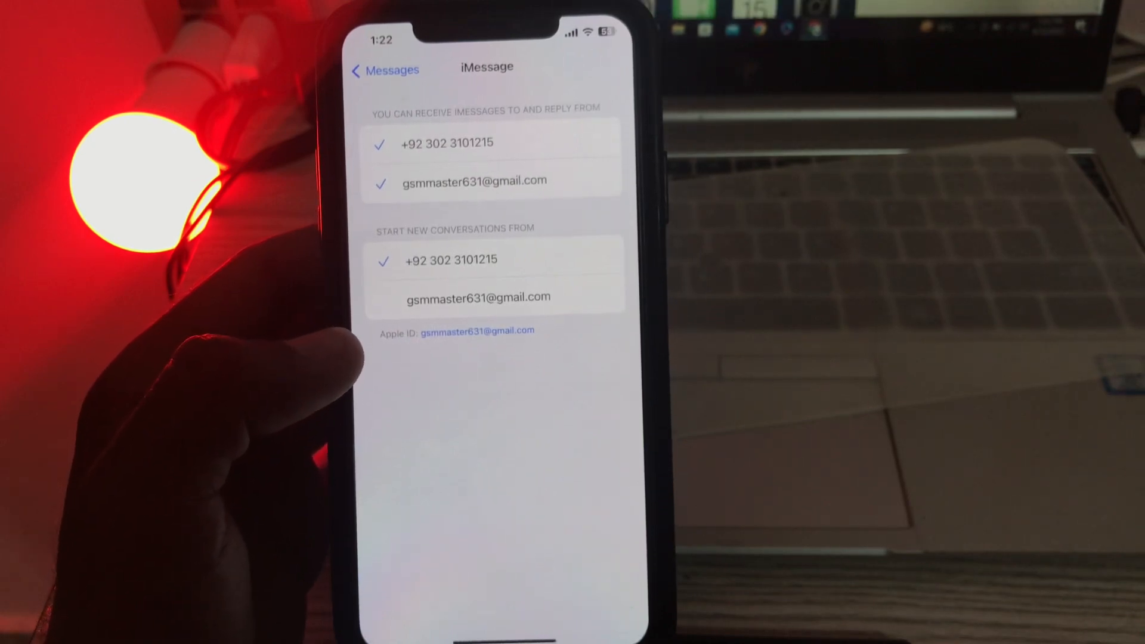
pyautogui.click(384, 67)
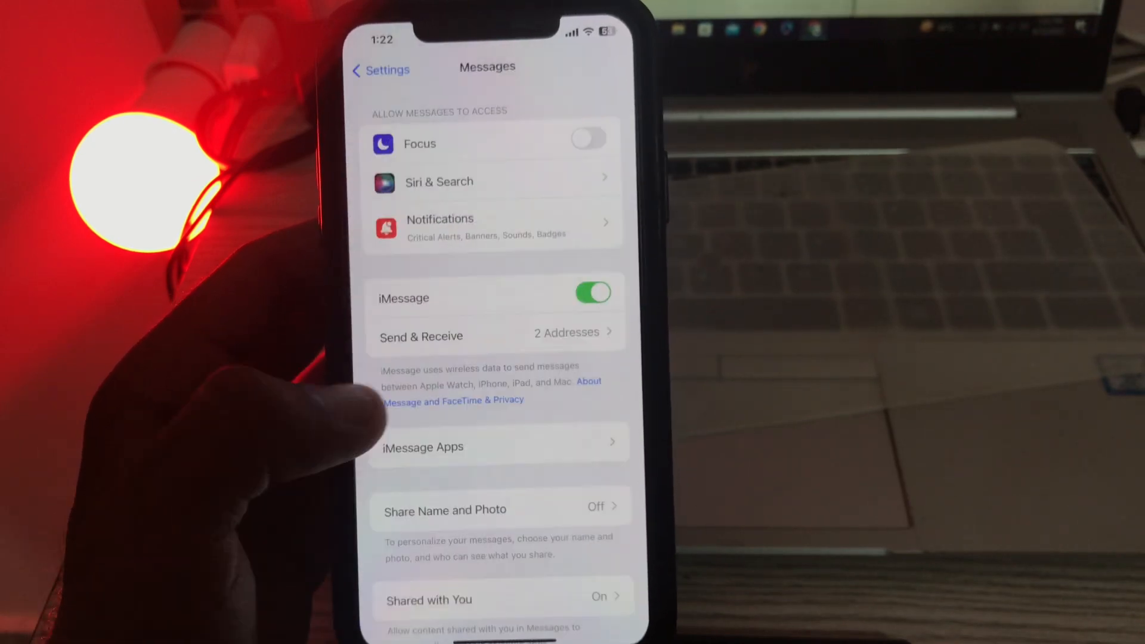
pyautogui.scroll(-3)
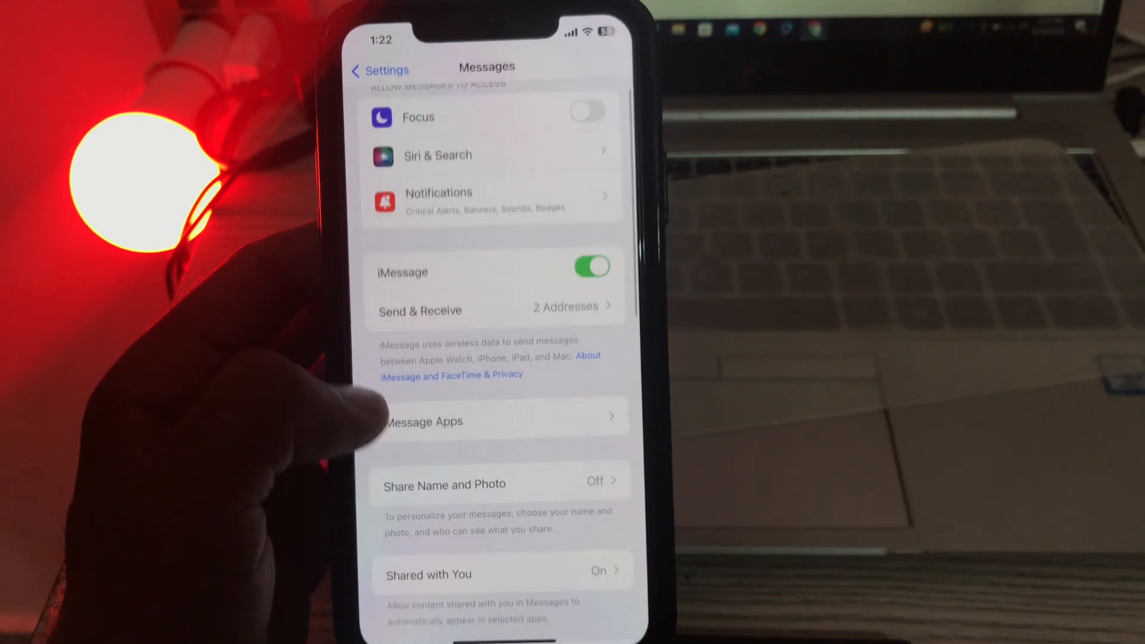
pyautogui.scroll(-3)
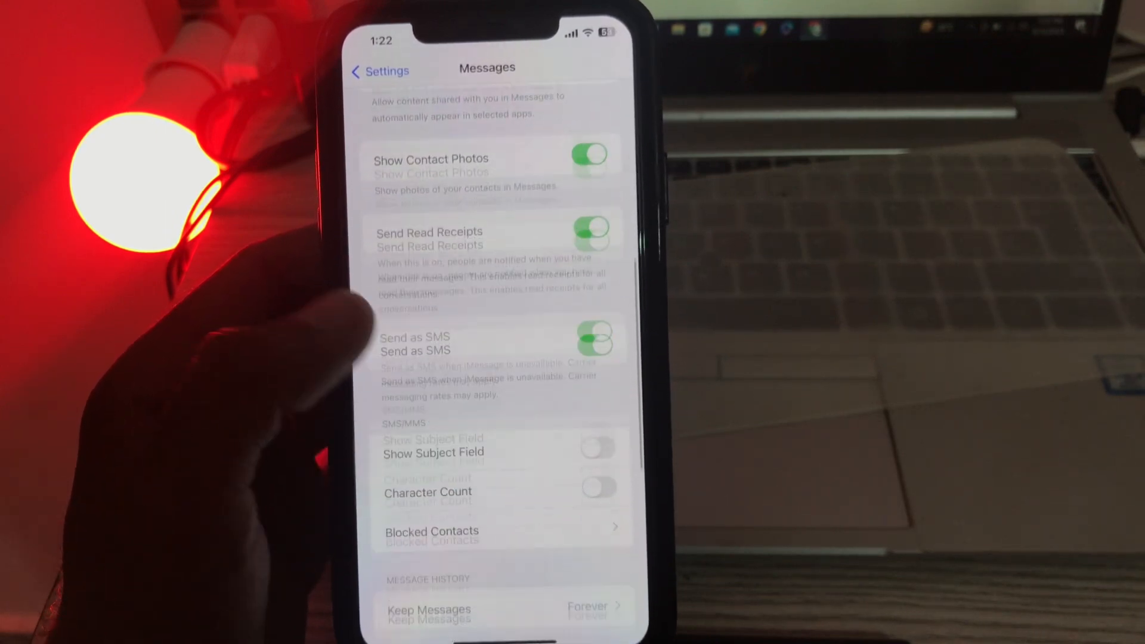
pyautogui.scroll(-3)
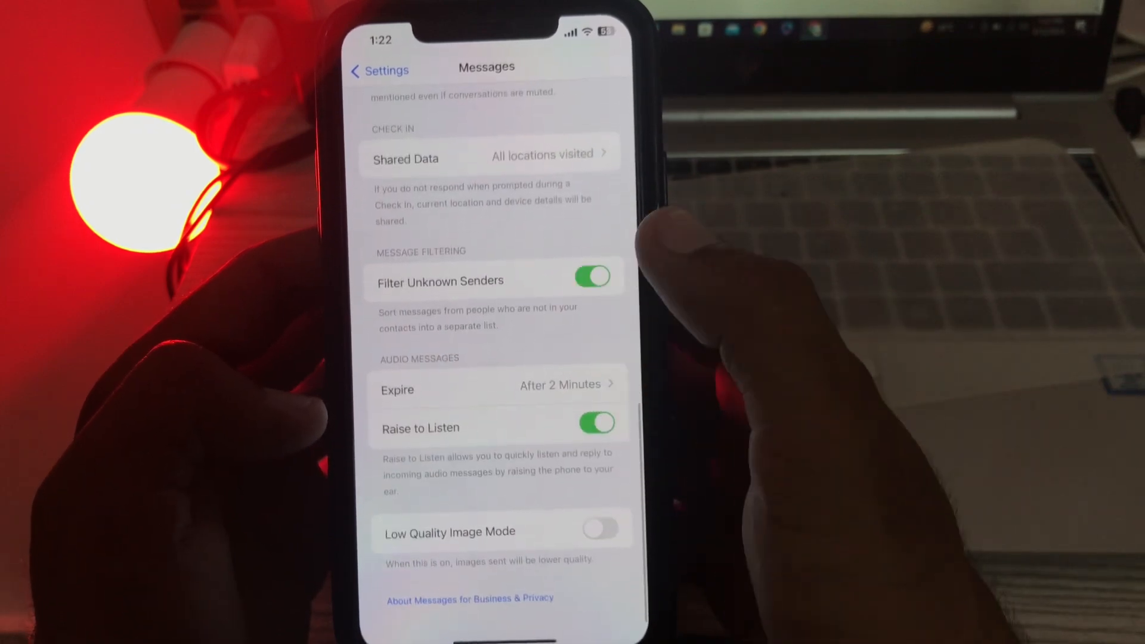
pyautogui.click(380, 71)
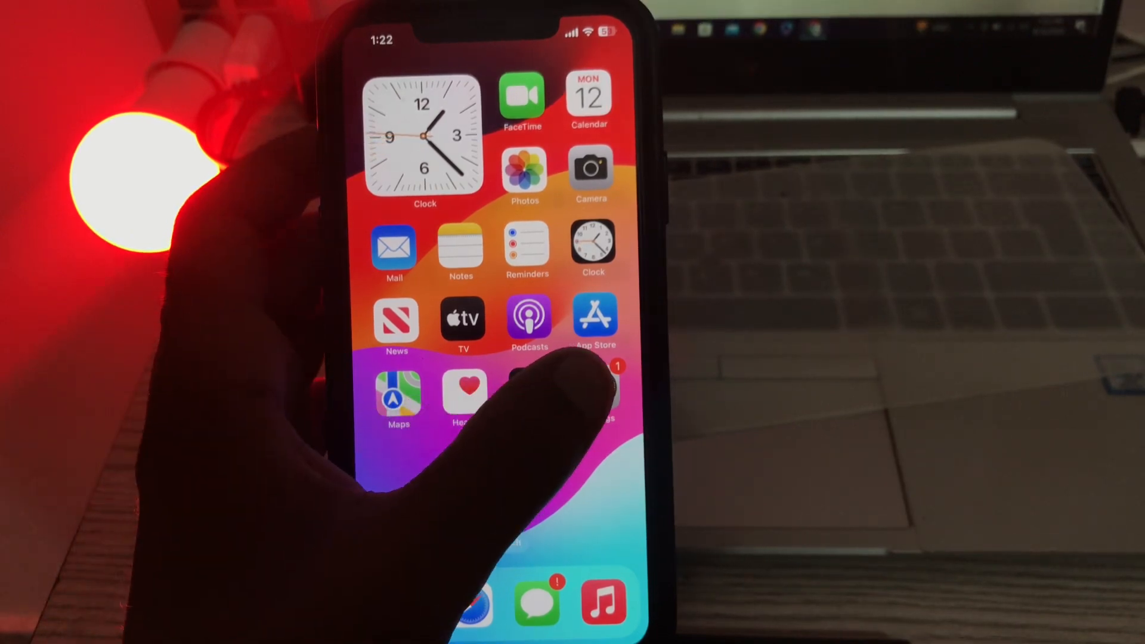
# Step: Go to General > Transfer or Reset iPhone and start a reset up to the passcode prompt
pyautogui.click(591, 394)
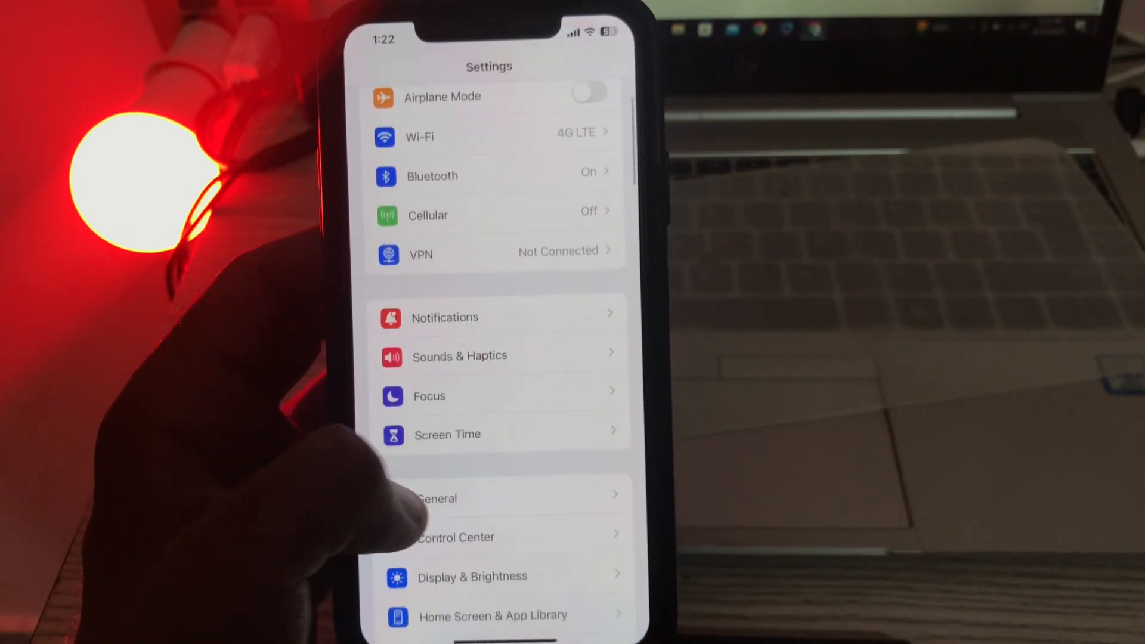
pyautogui.click(436, 498)
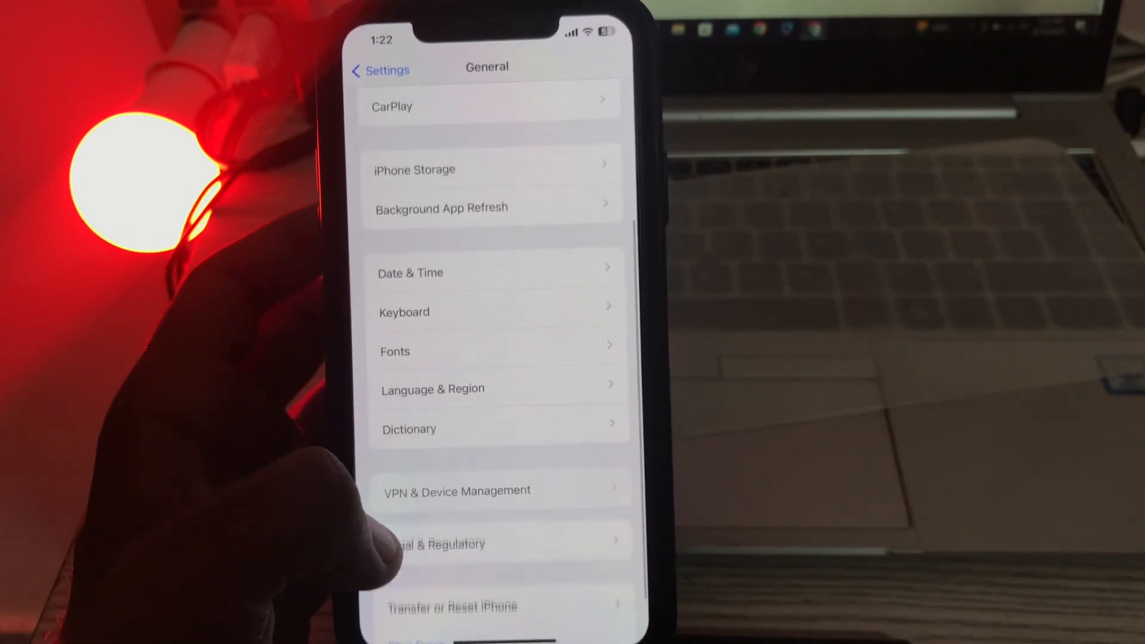
pyautogui.click(452, 606)
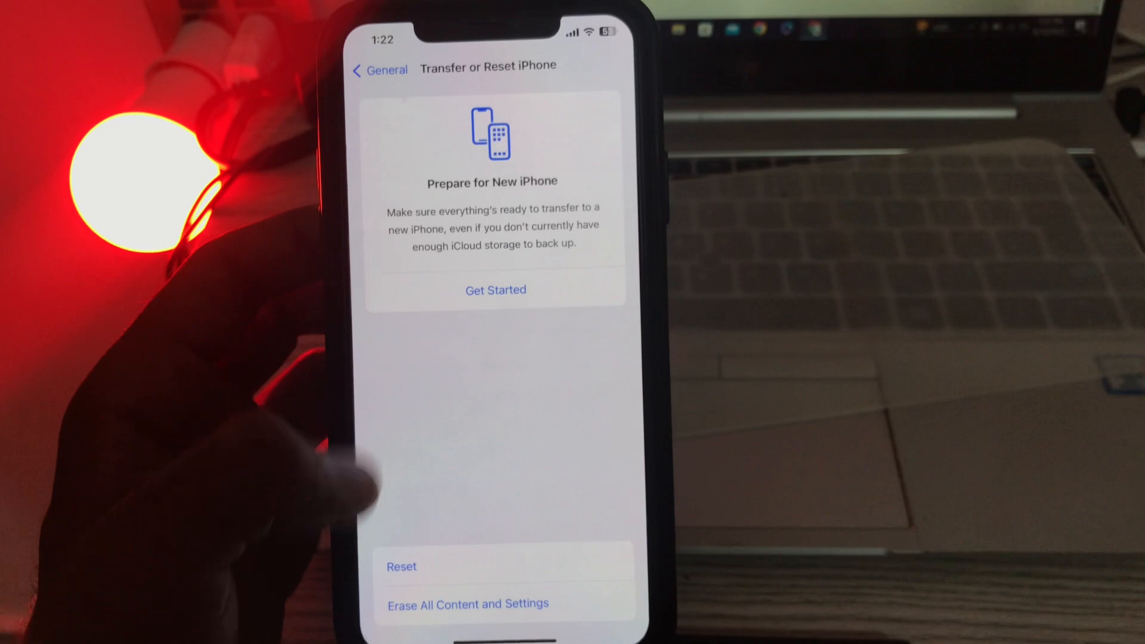
pyautogui.click(468, 604)
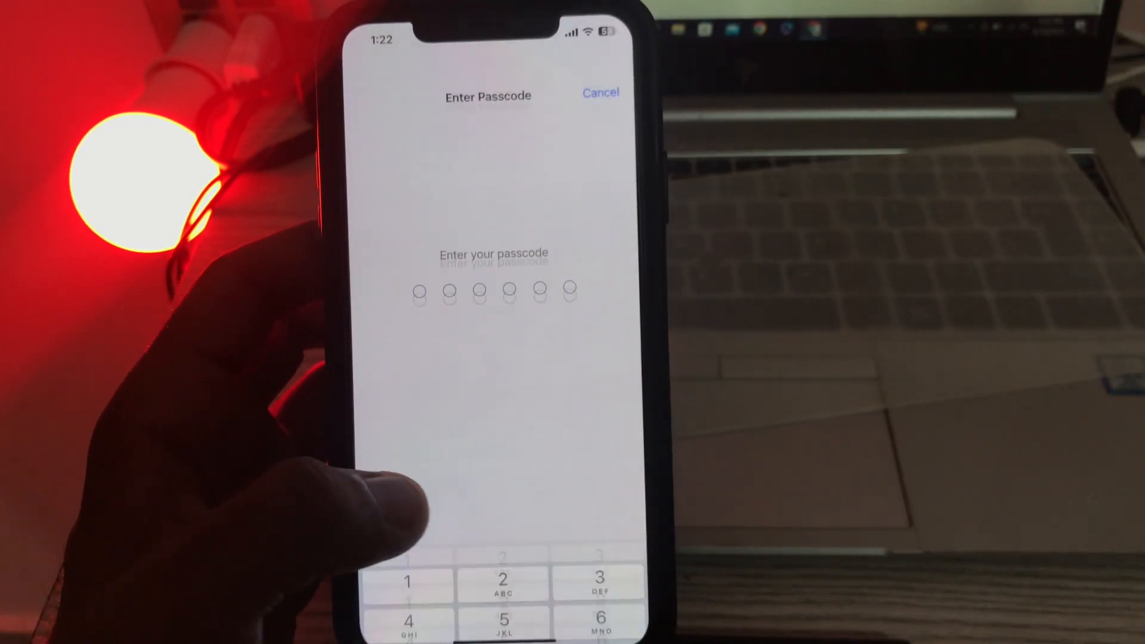